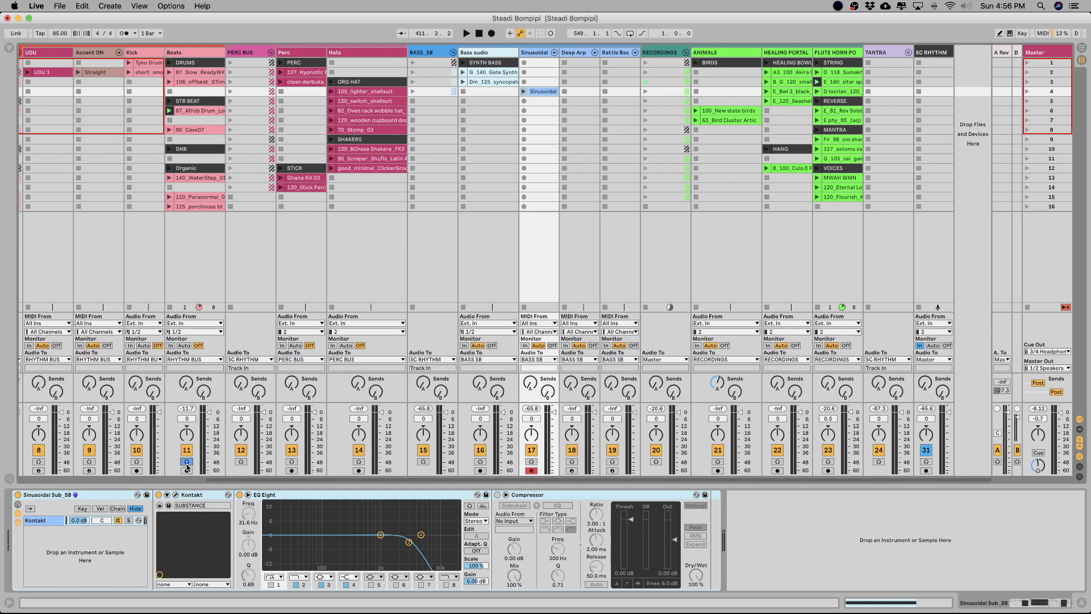
# - Check the cue and master output routing, keeping Master Out on 1/2 Speakers
pyautogui.click(1046, 351)
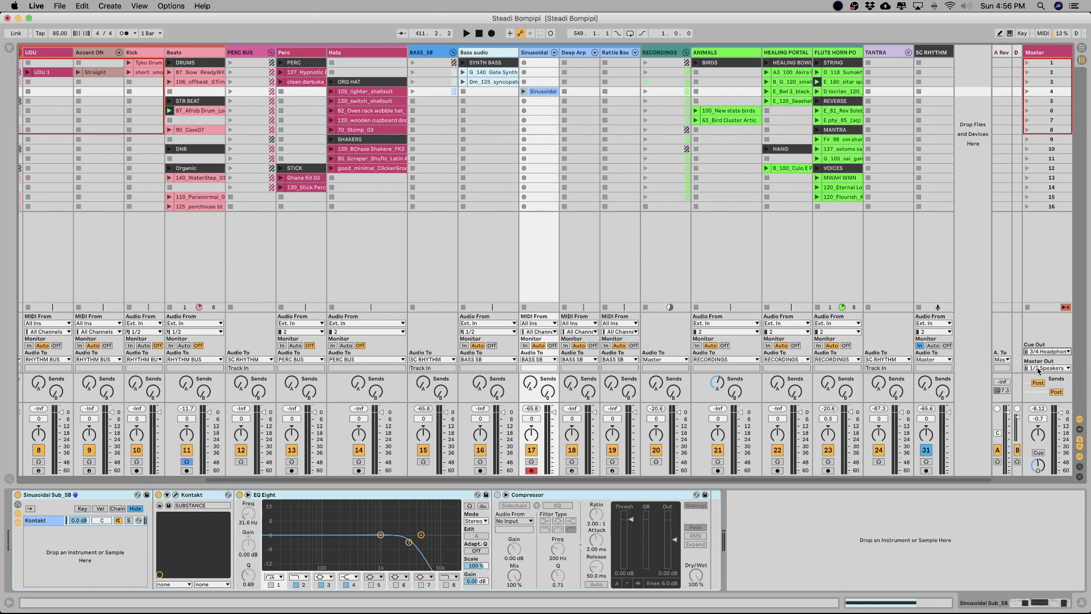
pyautogui.click(1046, 367)
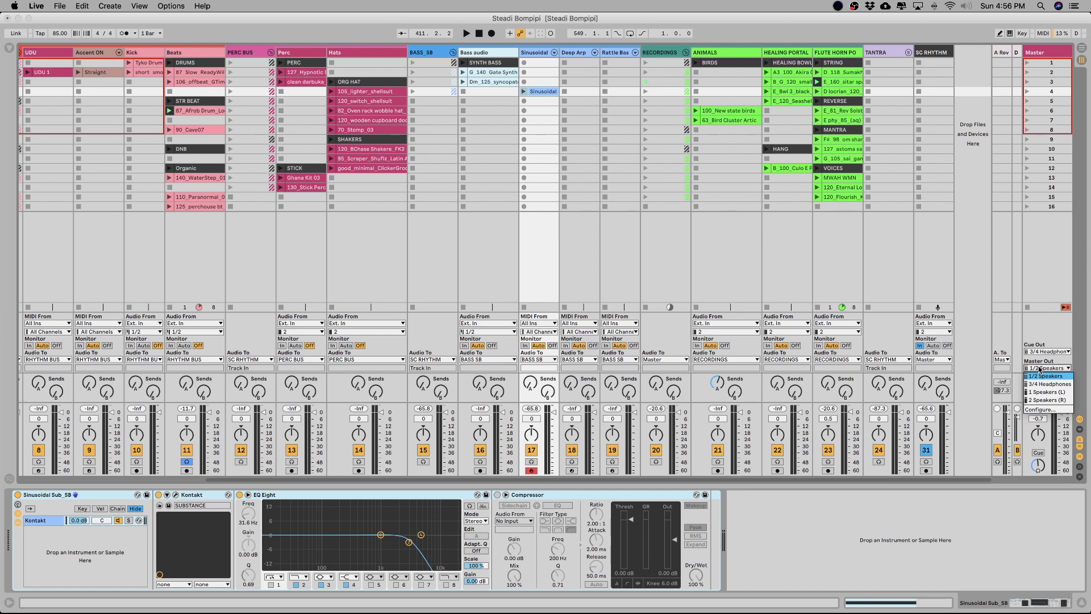
pyautogui.click(1045, 376)
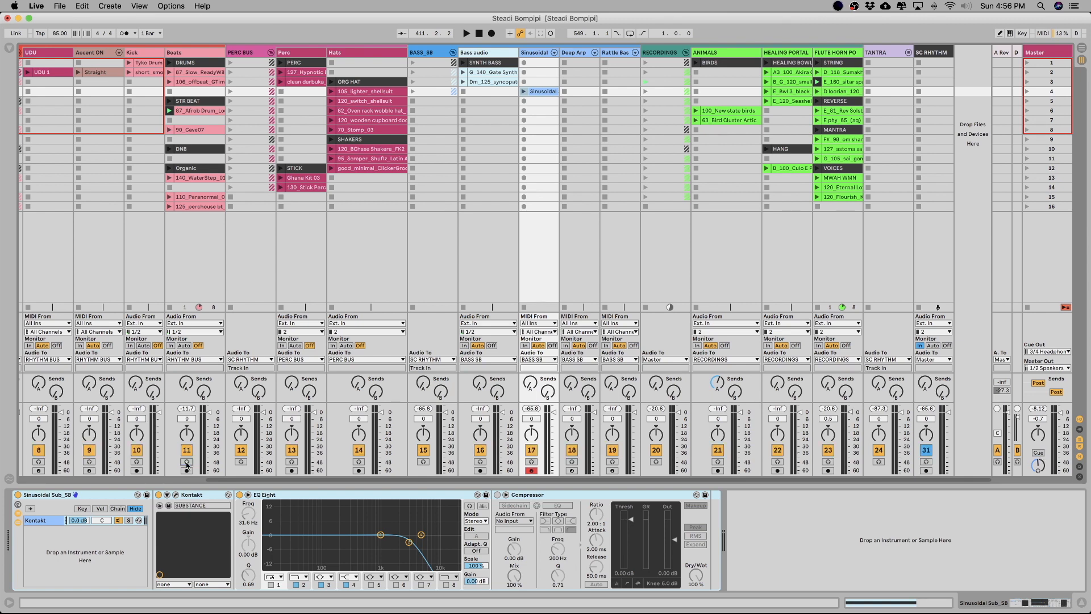
# - Show the Beats track's device chain with its EQ Eight and Many Filters Pro effects
pyautogui.click(467, 33)
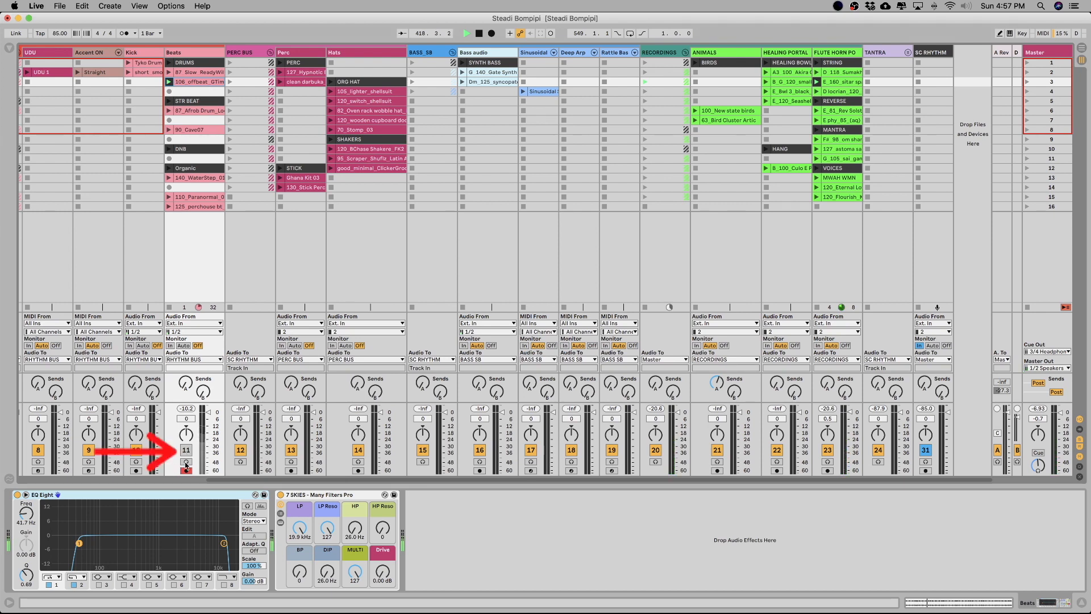
pyautogui.click(185, 465)
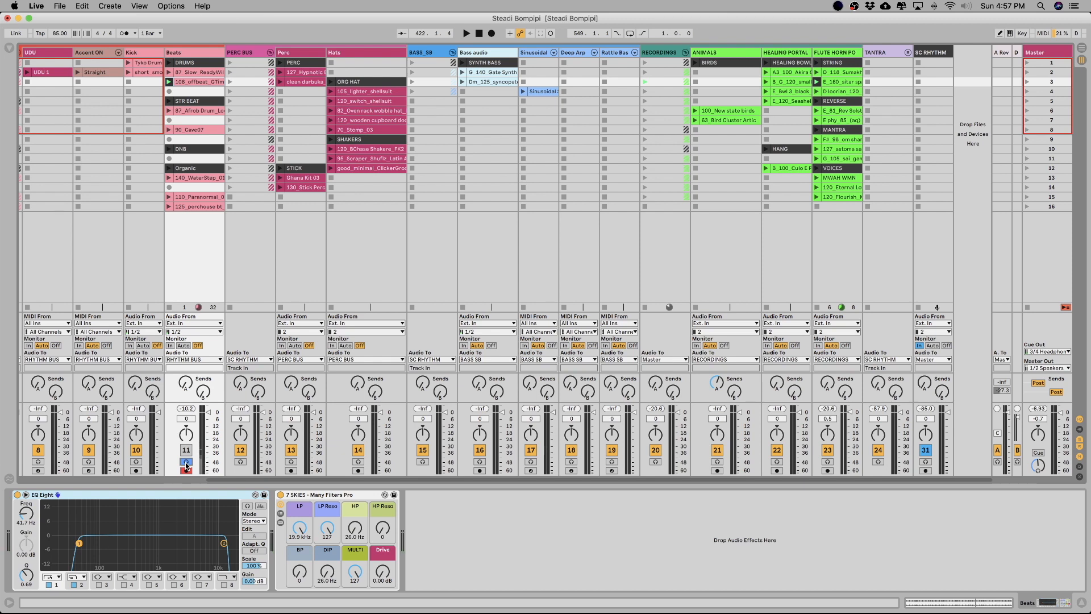
pyautogui.click(185, 464)
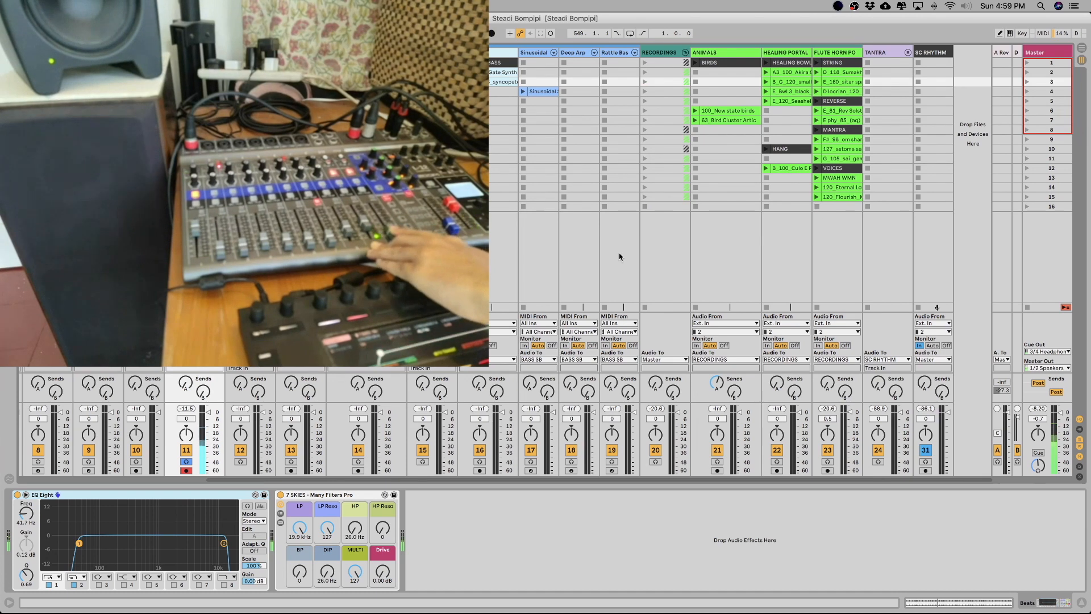
# - Raise the Beats track volume to about -1 dB
pyautogui.click(186, 450)
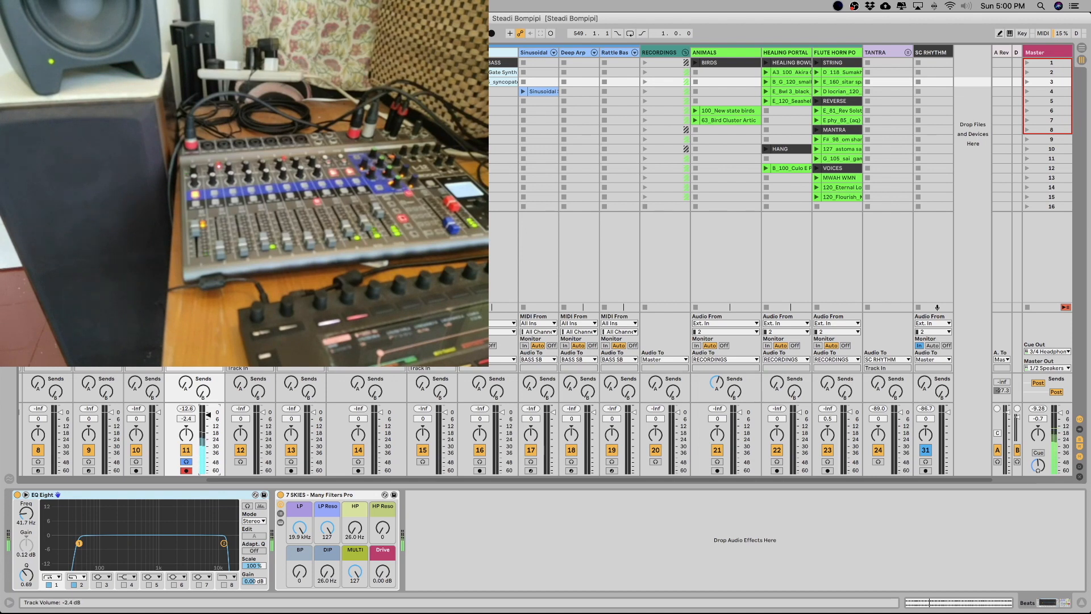
pyautogui.moveTo(207, 418); pyautogui.dragTo(207, 410)
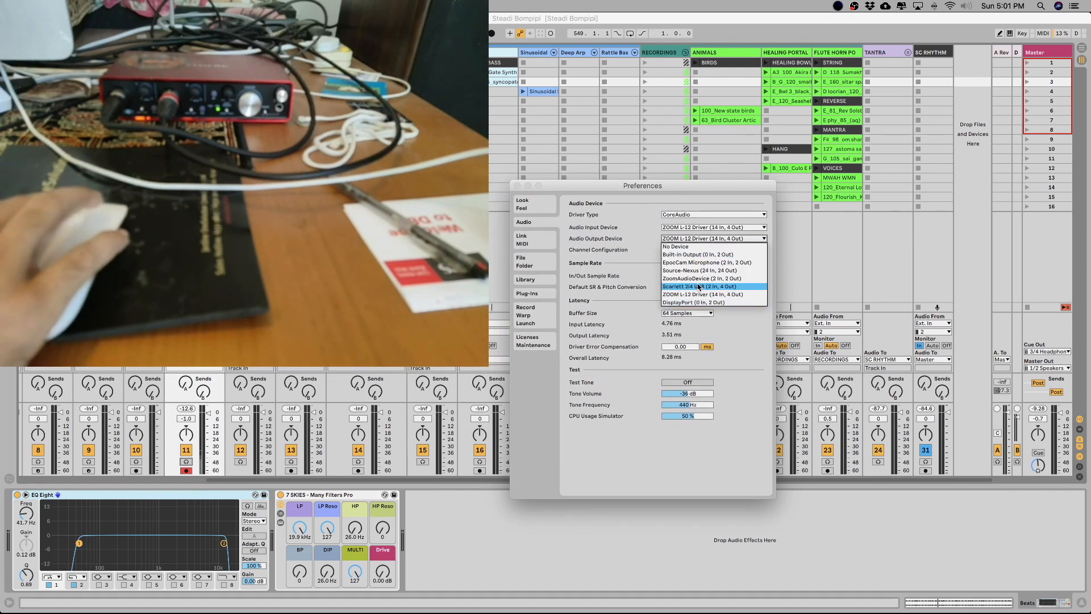
# - Choose Scarlett 2i4 USB as the audio output device and bring up its output configuration
pyautogui.click(699, 286)
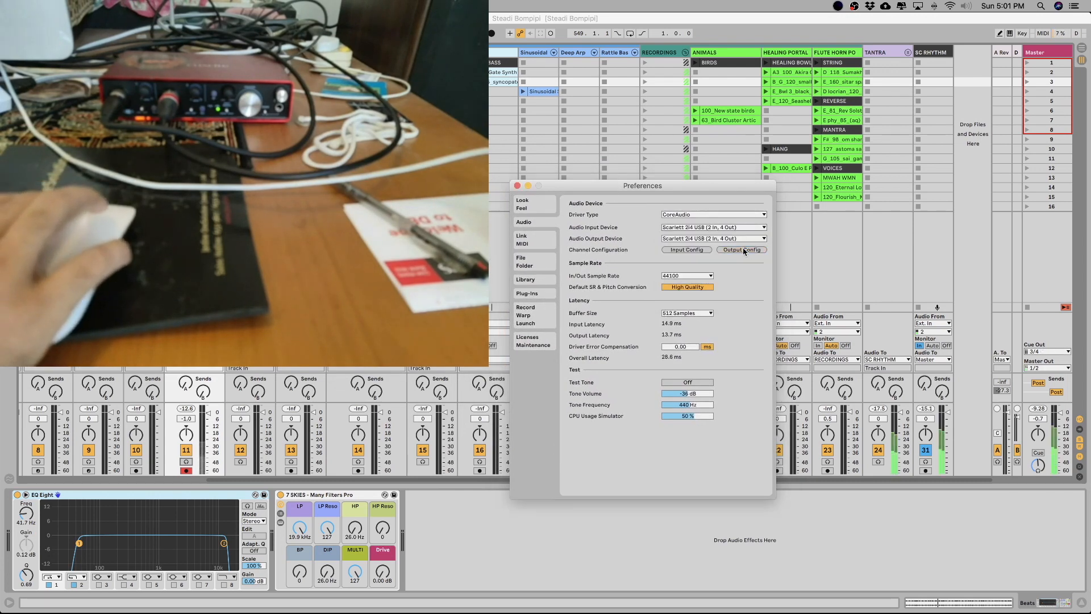
pyautogui.click(741, 249)
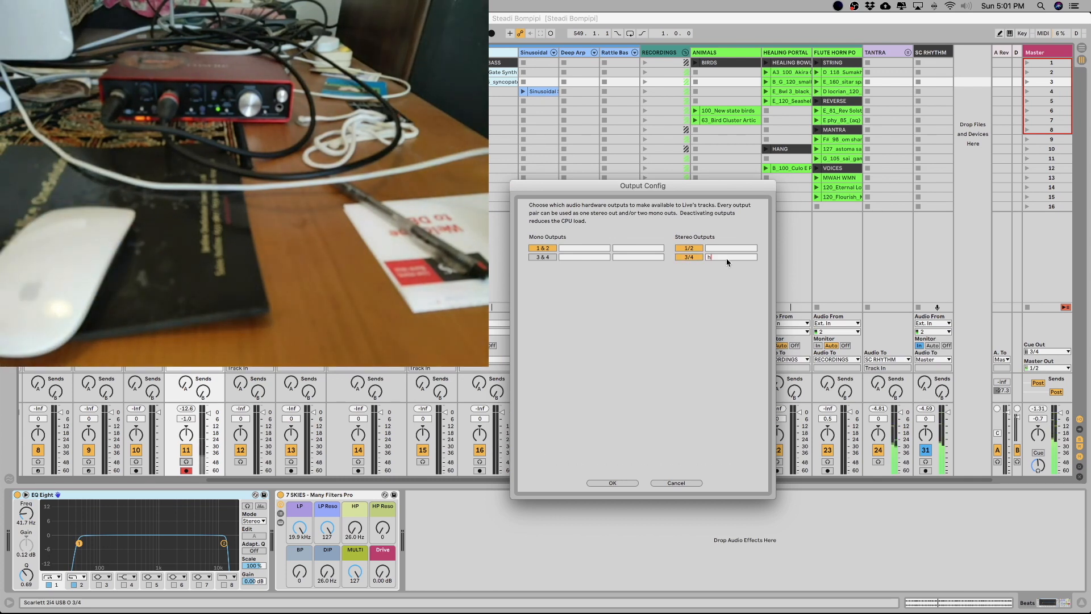
# - Name the Scarlett's 3/4 outputs 'headphones' and 1/2 outputs 'stereo', then confirm
pyautogui.write('eadphon')
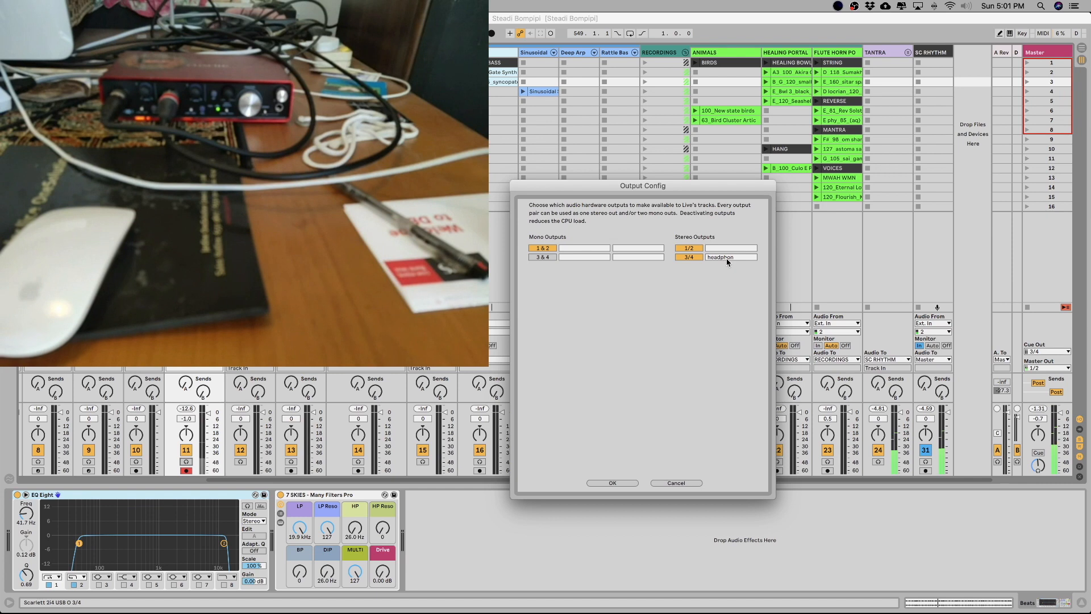
pyautogui.write('es')
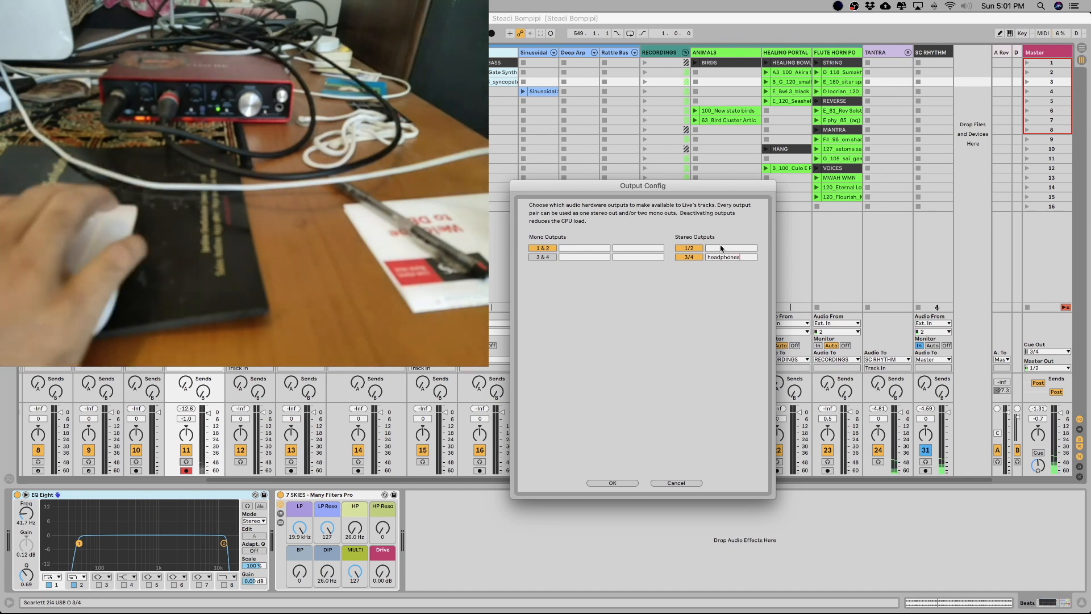
pyautogui.moveTo(723, 253)
pyautogui.write('stereo')
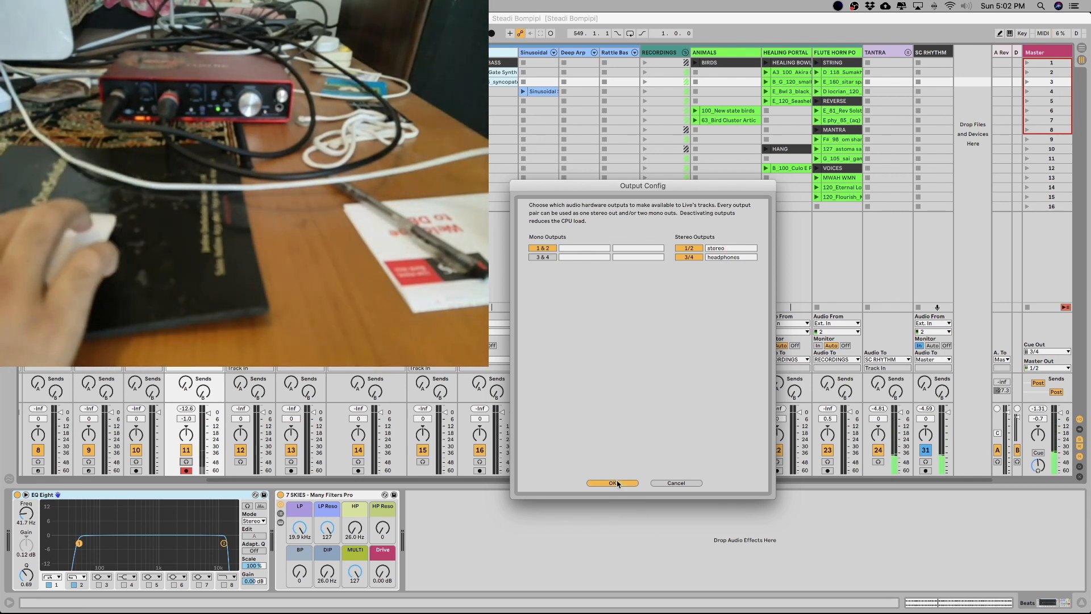
pyautogui.click(611, 482)
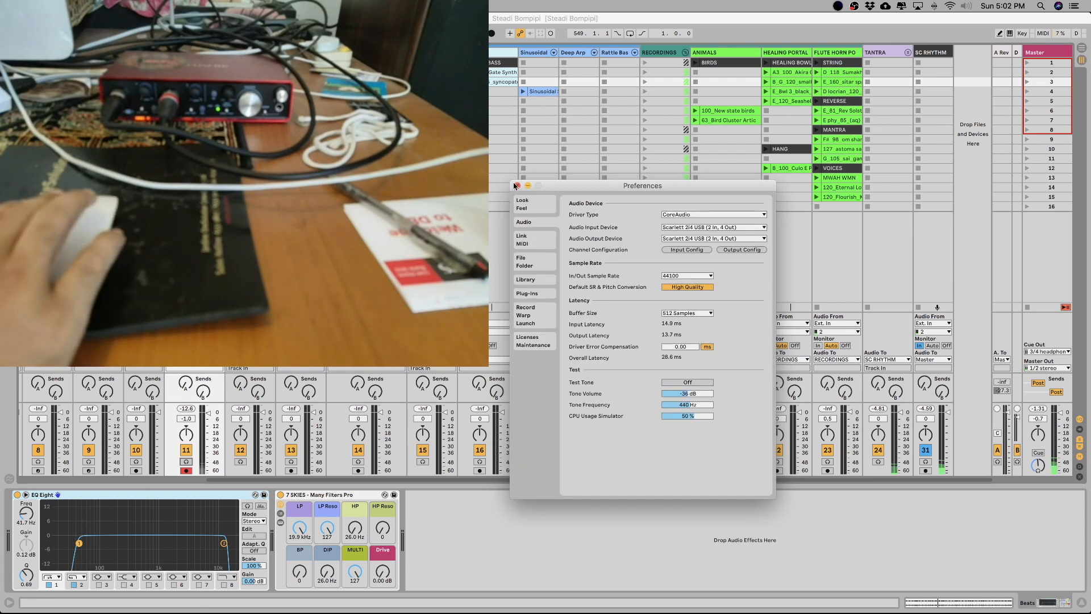
# - Route Cue Out to 3/4 headphones and Master Out to 1/2 stereo in the mixer
pyautogui.click(516, 185)
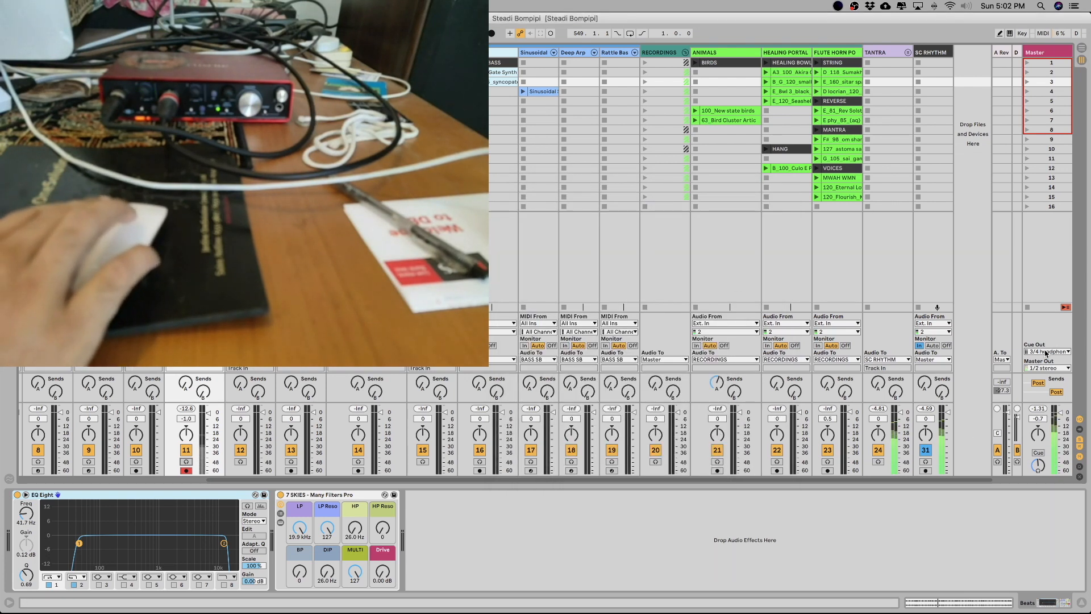
pyautogui.click(1047, 351)
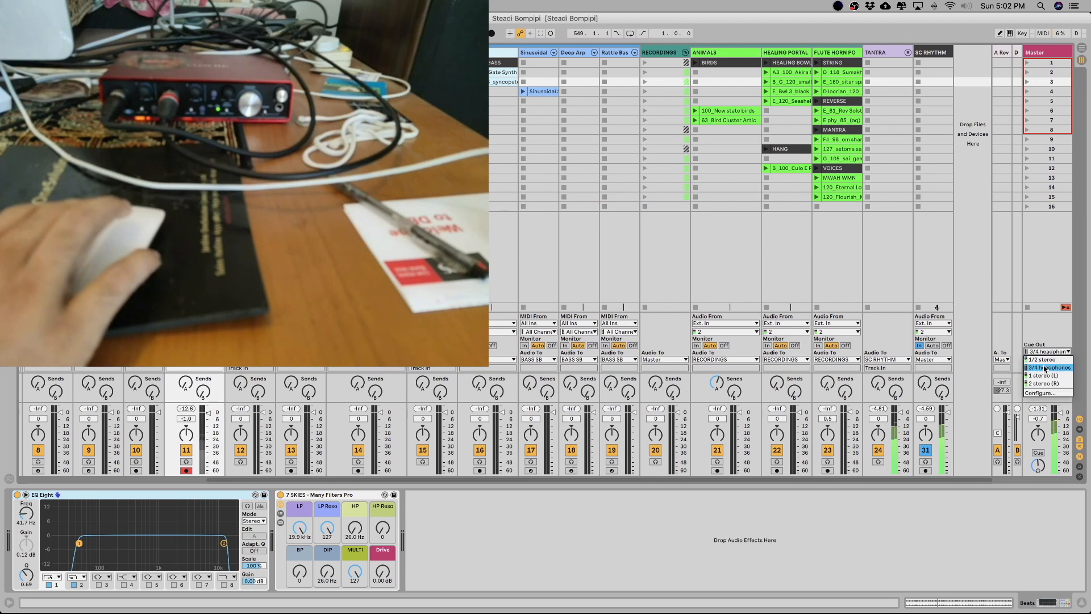
pyautogui.click(1042, 359)
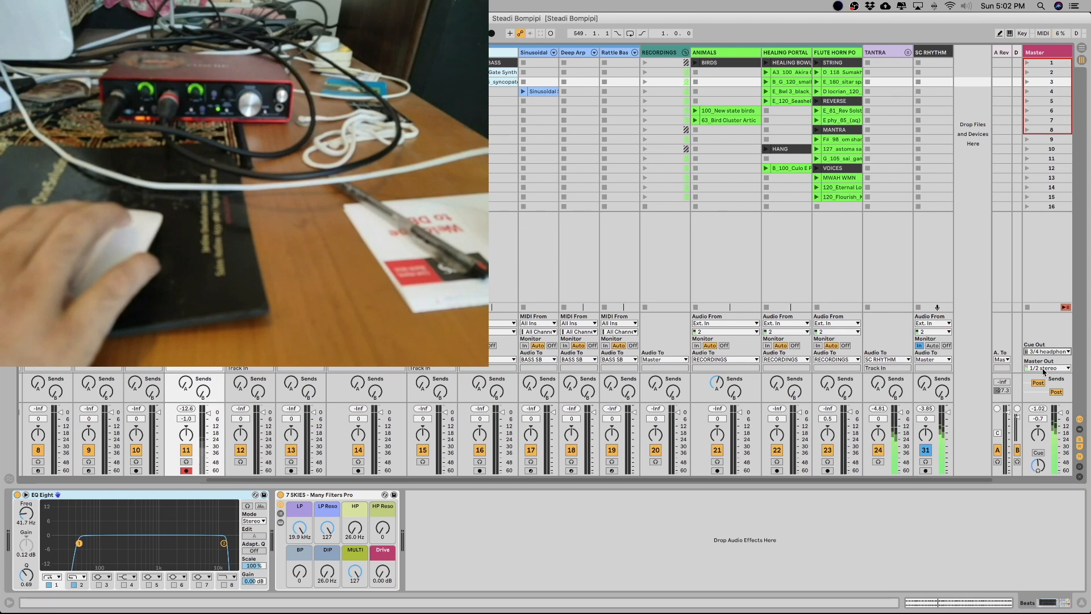
pyautogui.click(1046, 368)
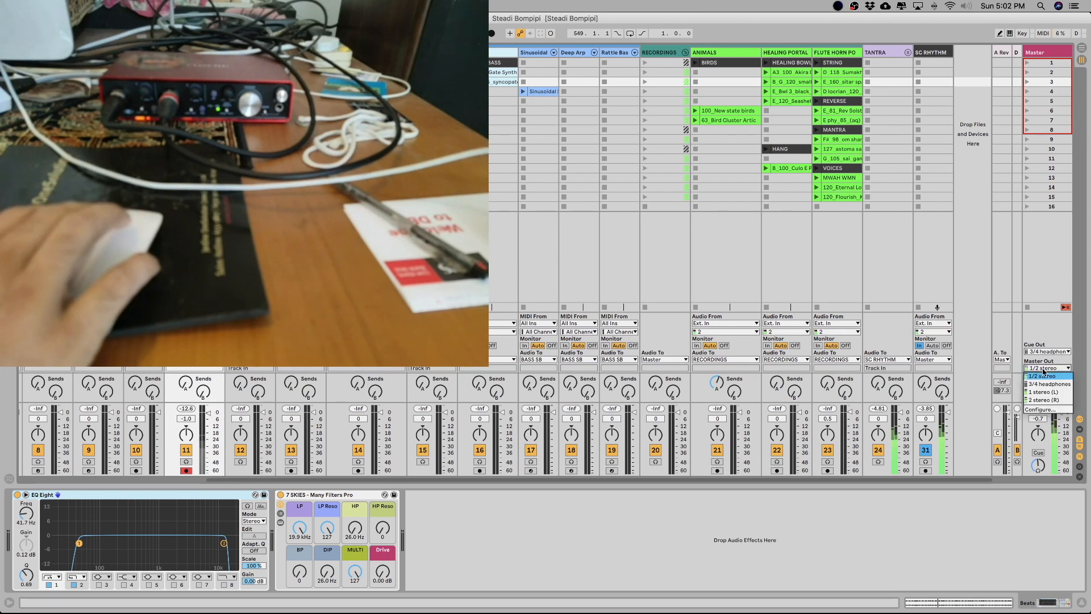
pyautogui.click(1042, 376)
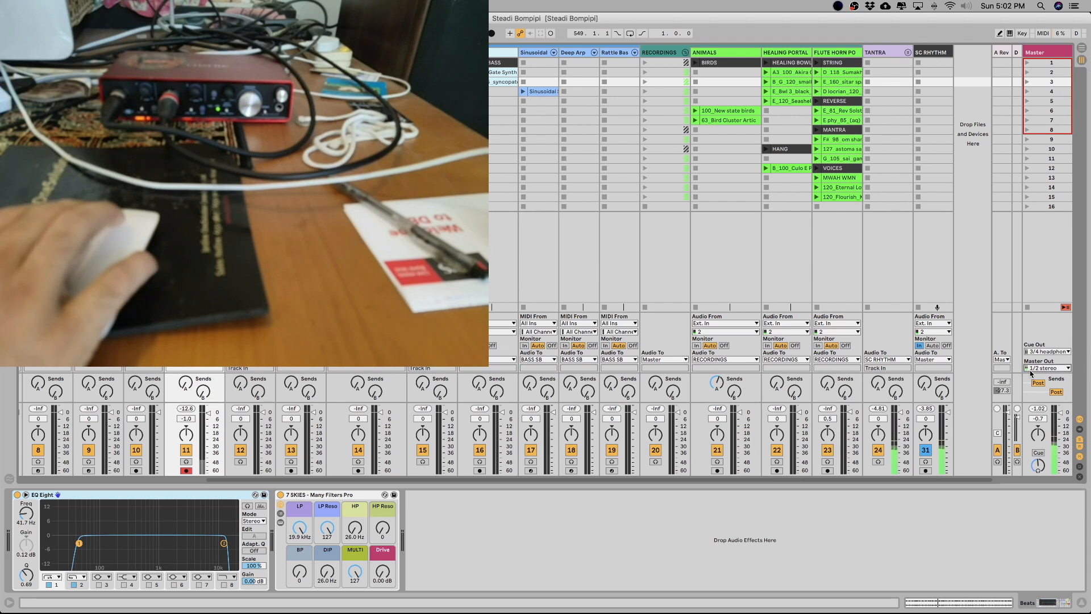